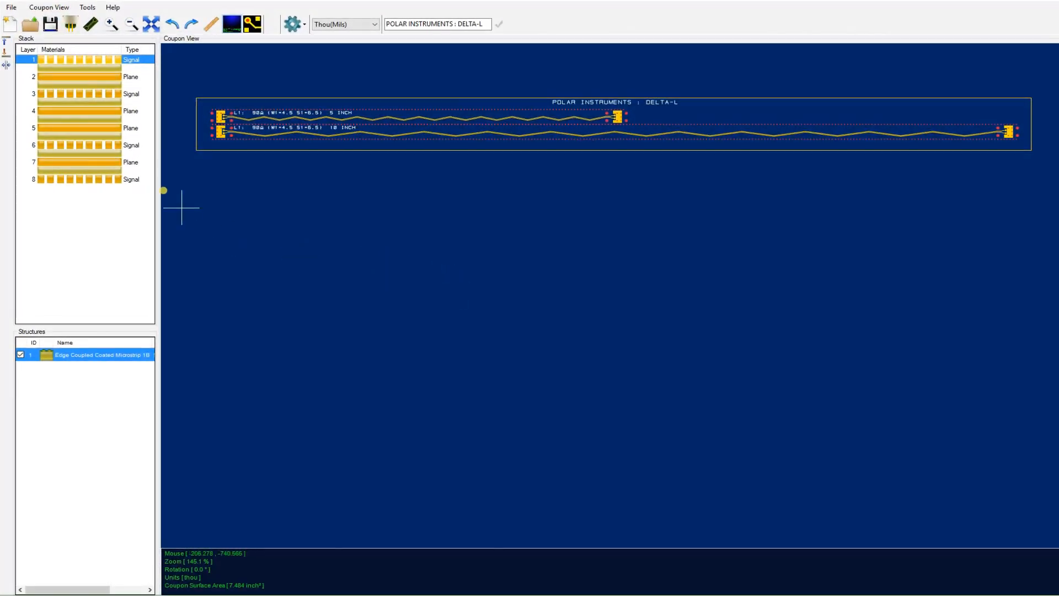
mouse_move(88, 24)
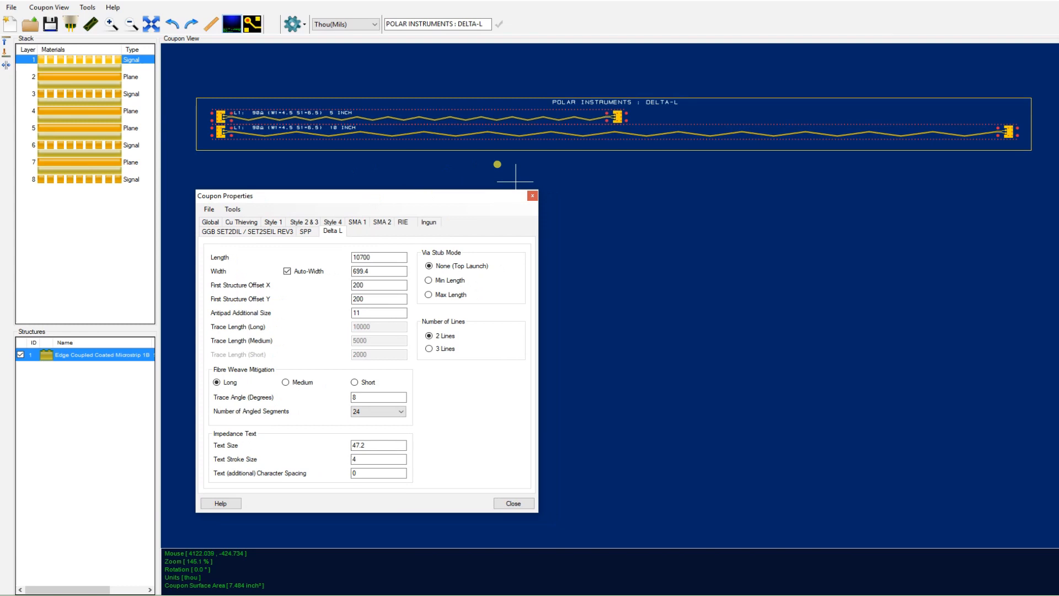
mouse_move(430, 350)
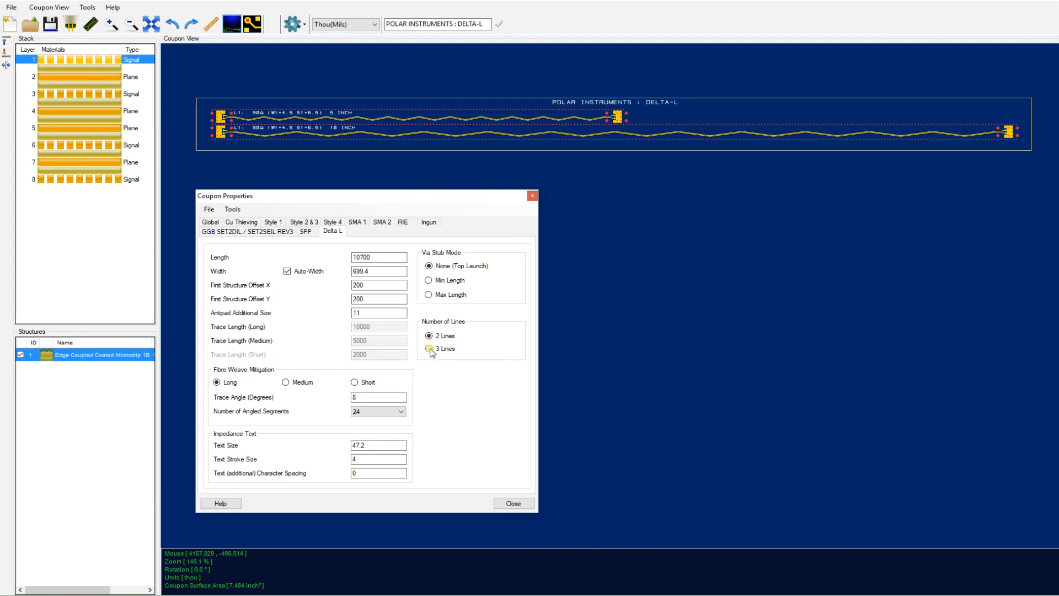
- Set the Delta-L coupon's Number of Lines to 3
click(429, 349)
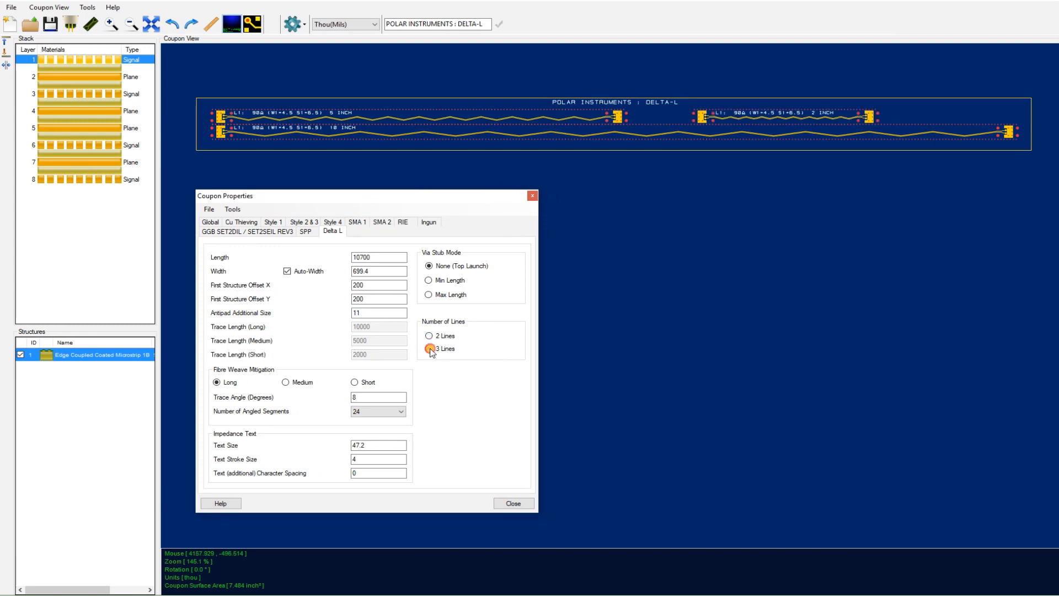
click(429, 336)
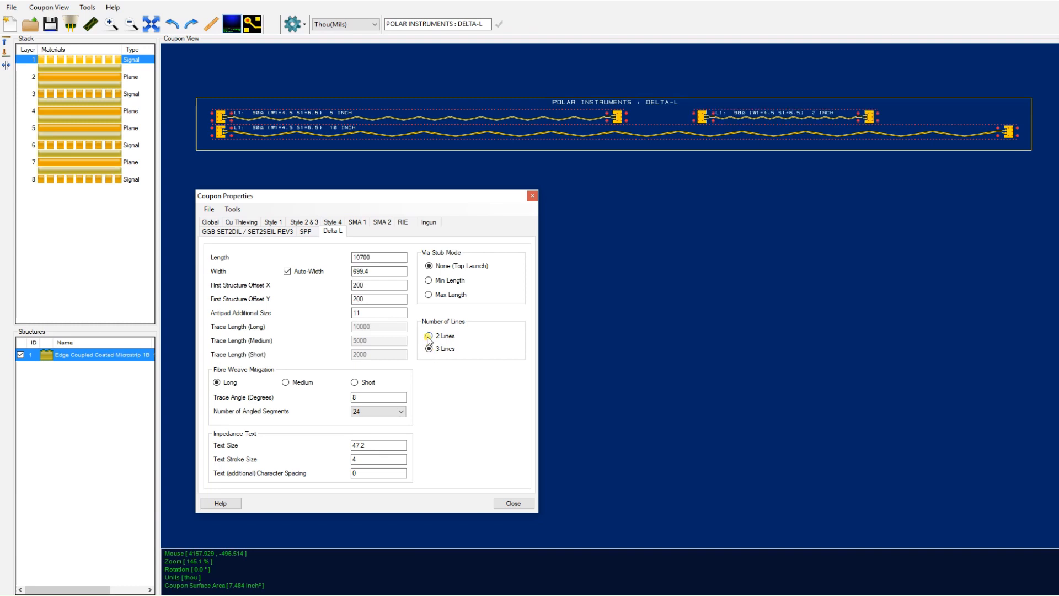
click(428, 349)
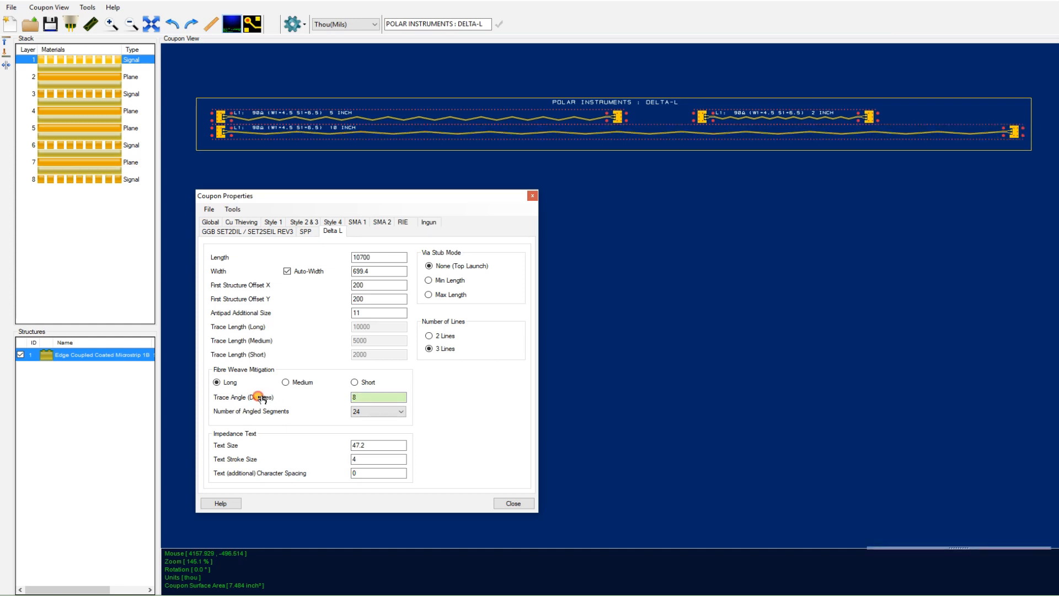
- Set fibre weave mitigation to Short with 14° angle and 18 segments, then select layer 3
click(286, 382)
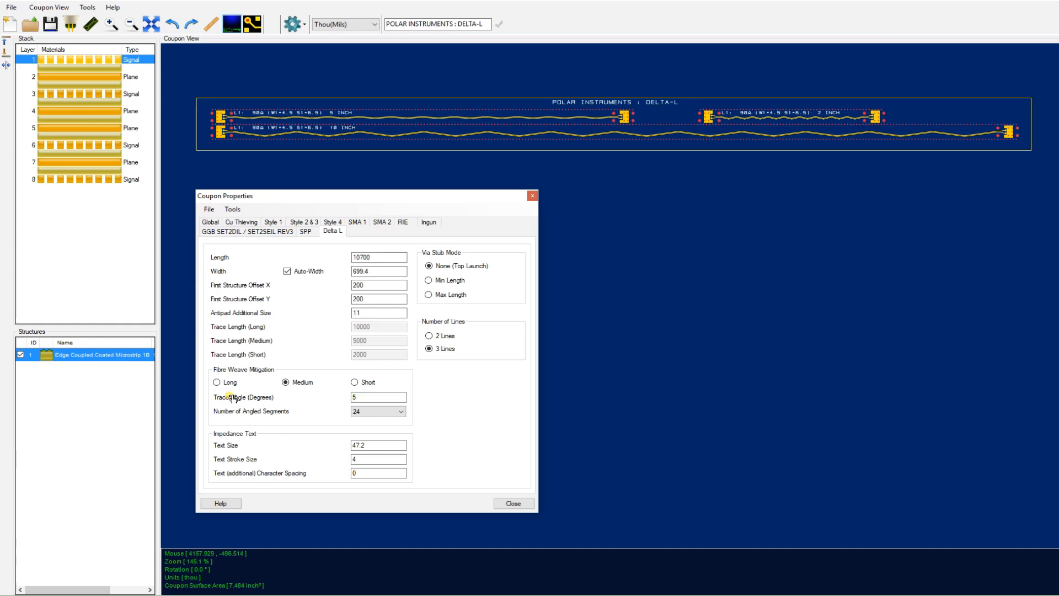
click(354, 382)
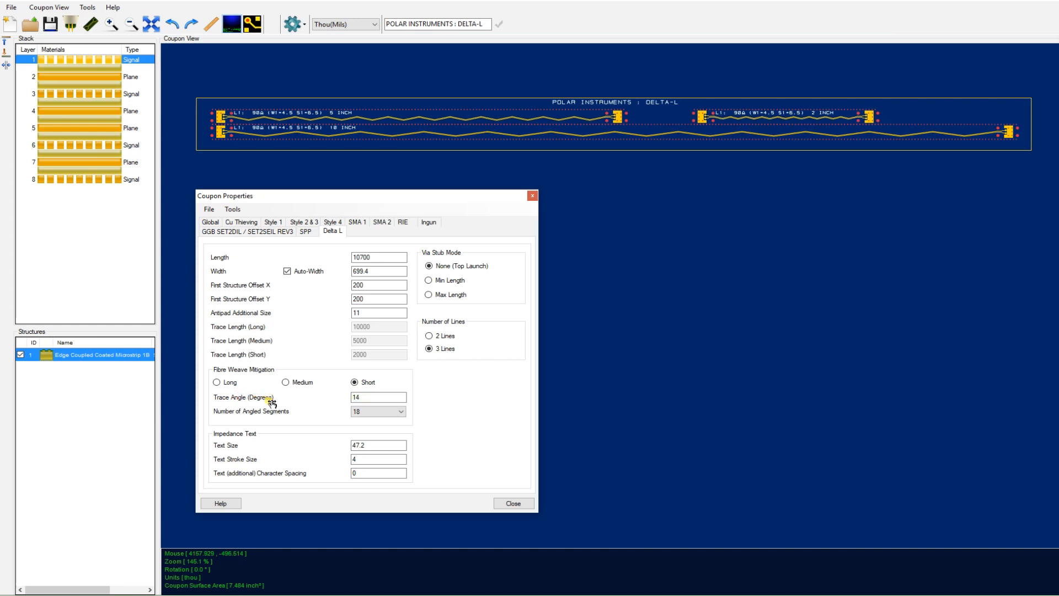
click(377, 412)
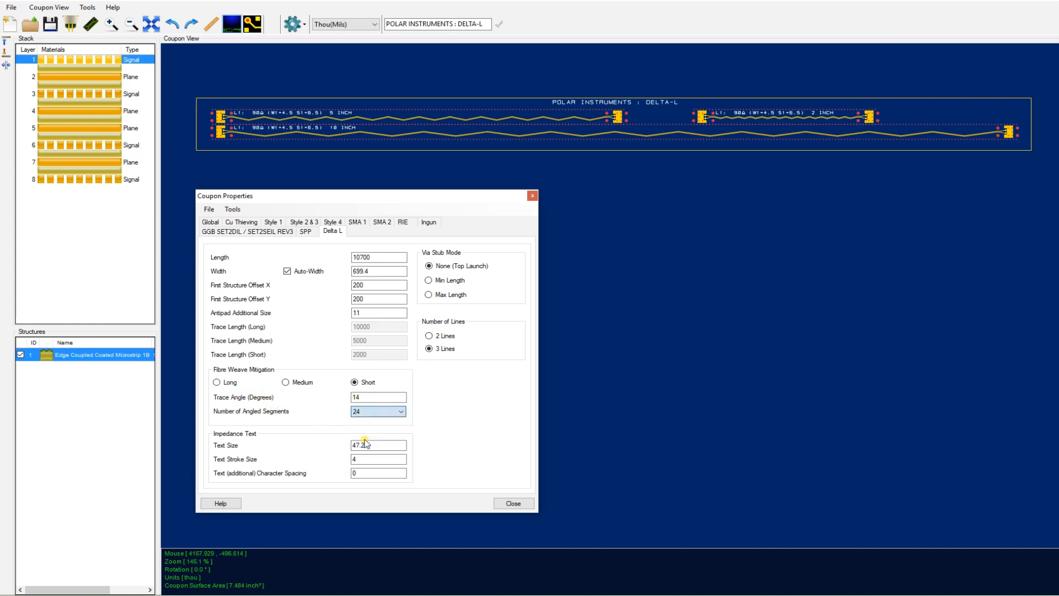
click(377, 411)
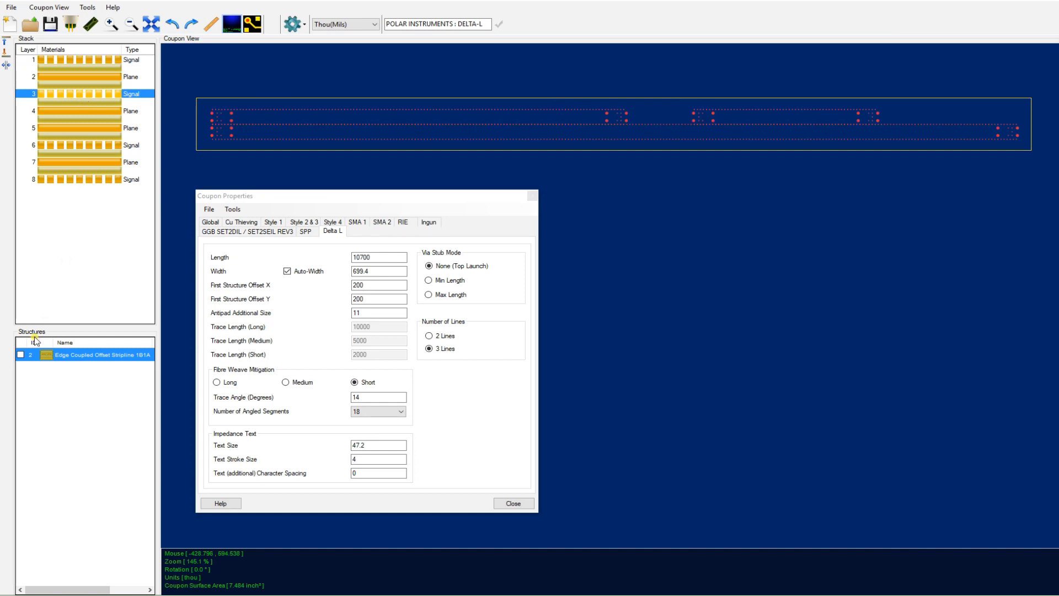
- Enable the layer 3 Edge Coupled Offset Stripline structure, then return to layer 1
click(21, 355)
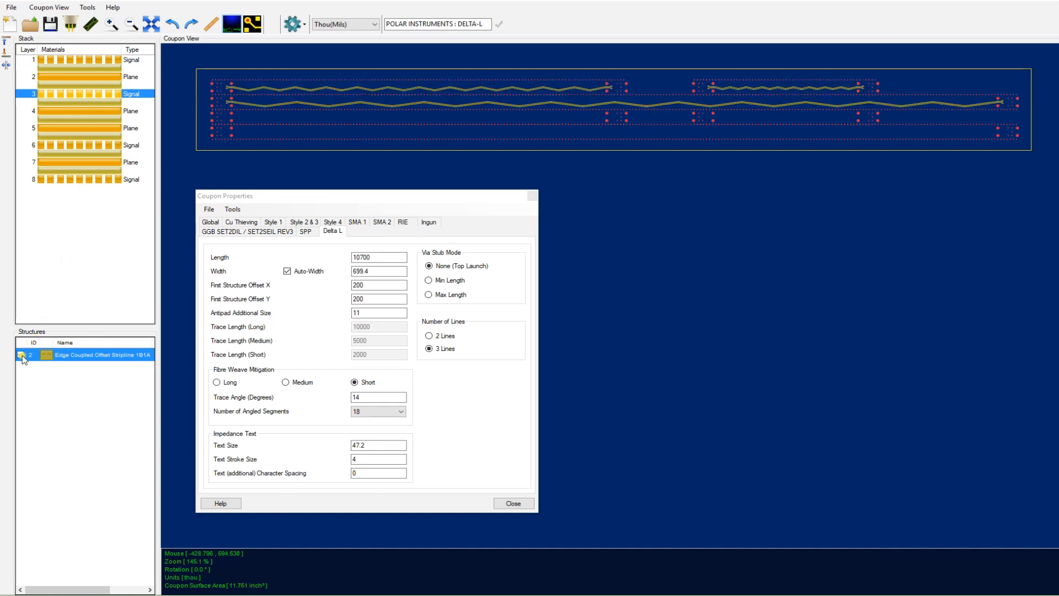
click(20, 355)
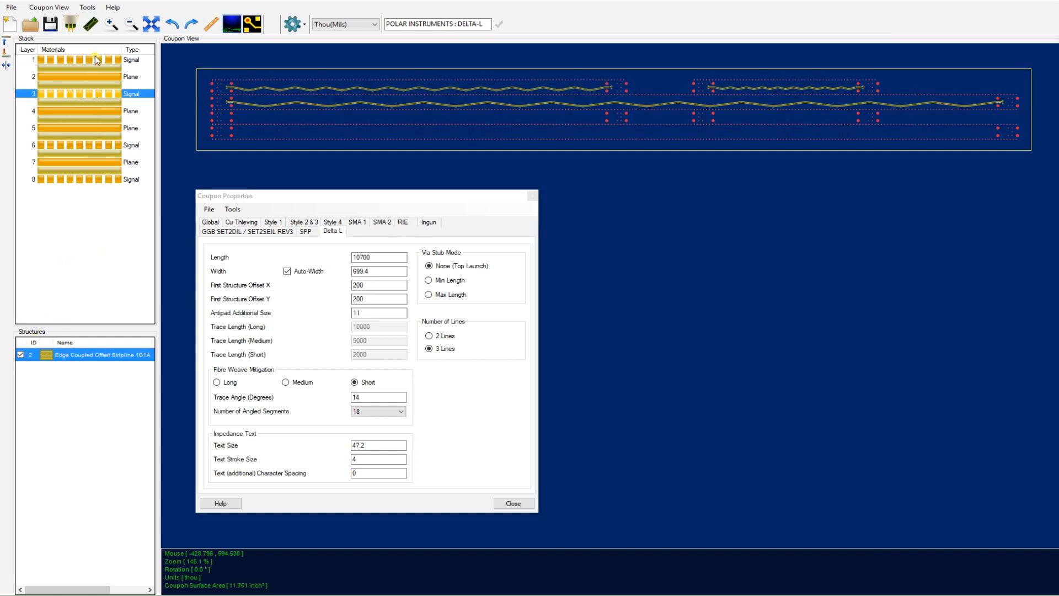
click(84, 59)
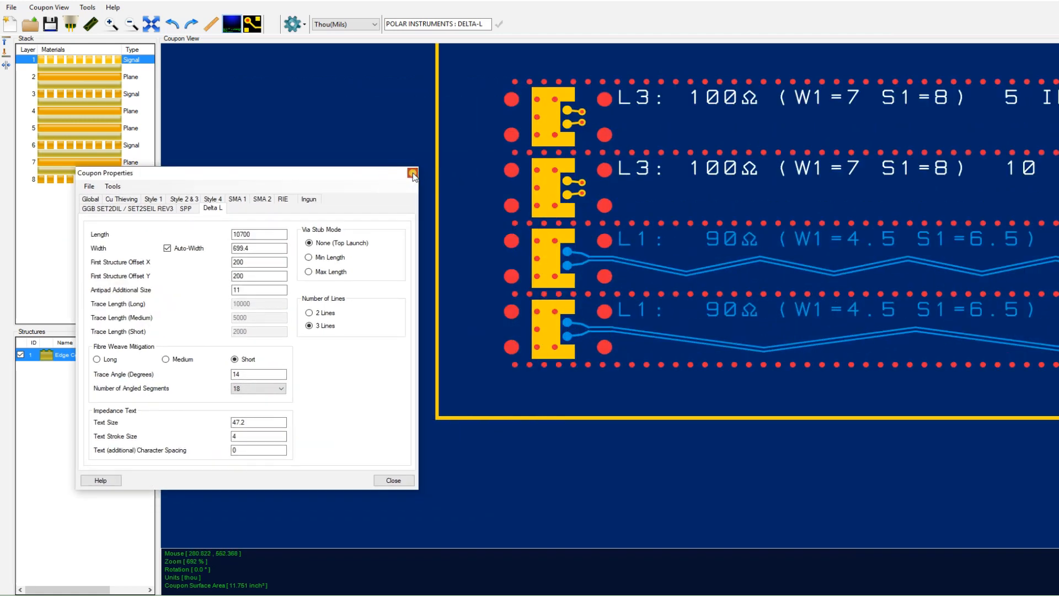
- Close Coupon Properties, zoom in, and open Edge Coupled Coated Microstrip 1B's settings
click(412, 174)
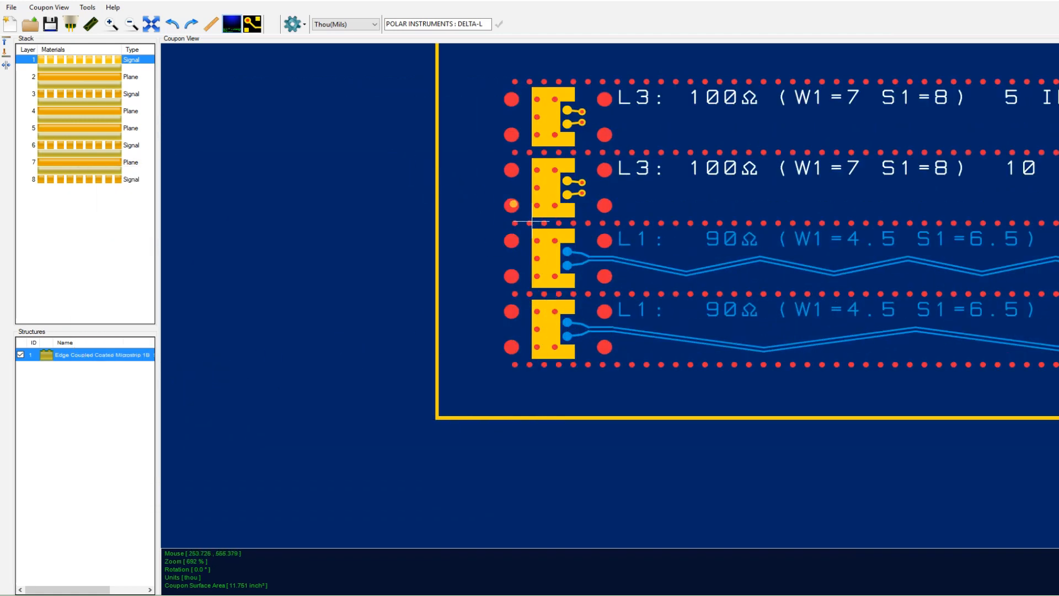
scroll(up, 3)
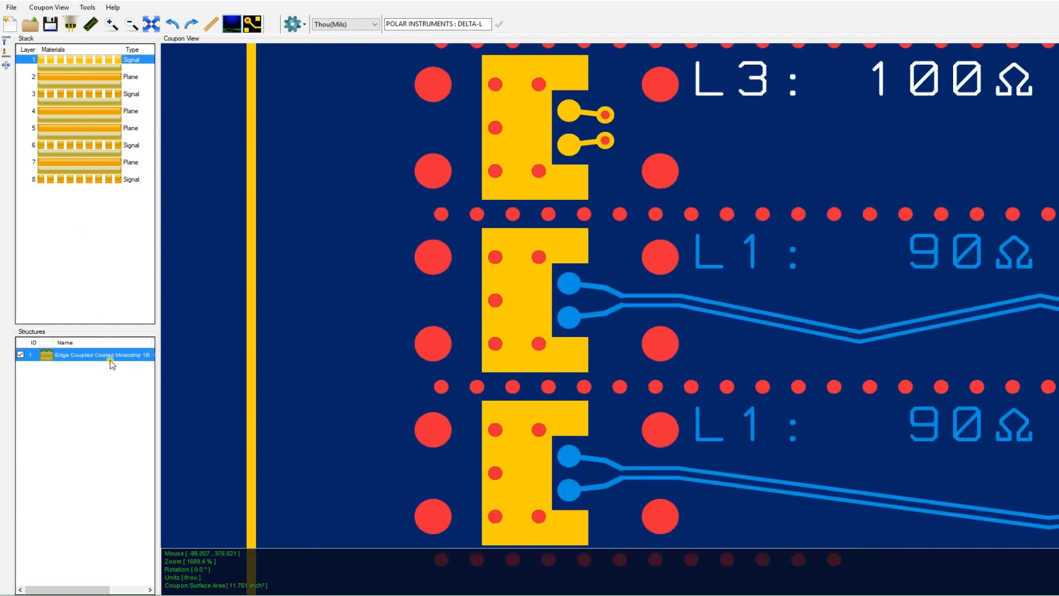
double_click(99, 355)
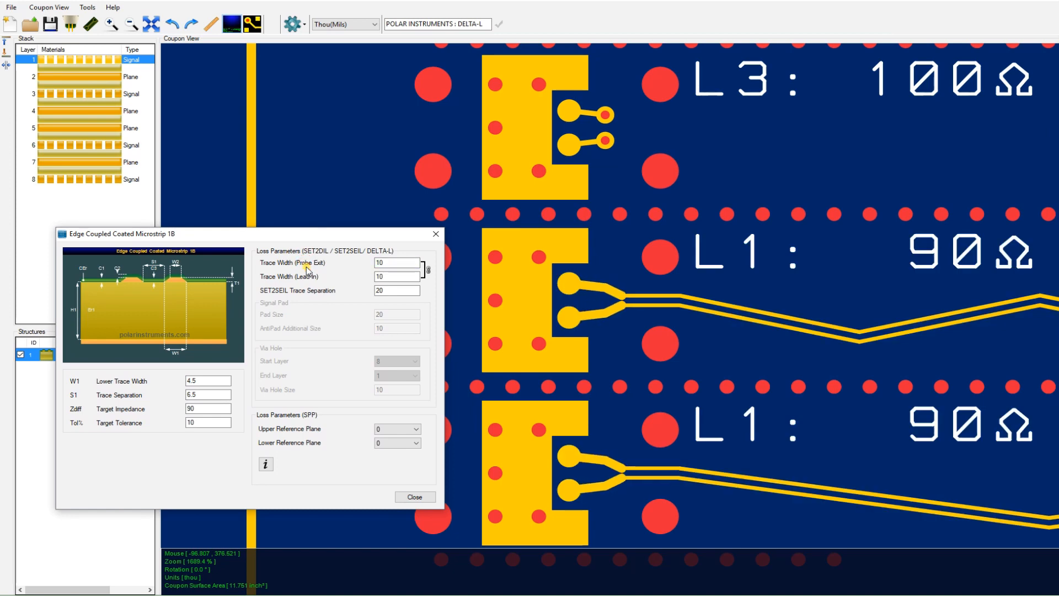
- Set layer 1 microstrip Probe Exit and Lead-In trace widths to 4 and close
click(425, 265)
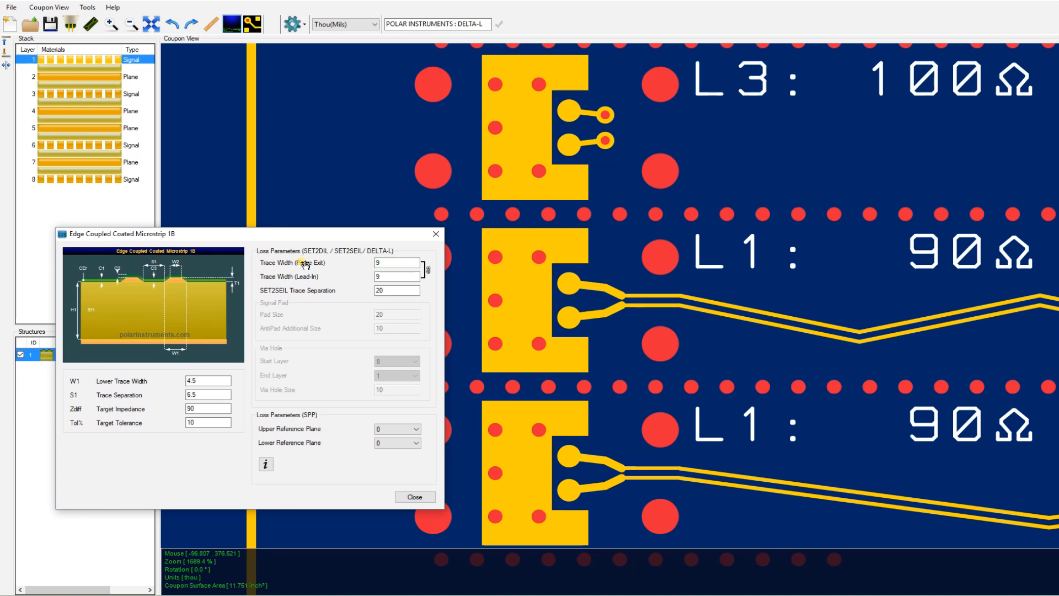
click(424, 279)
text(4)
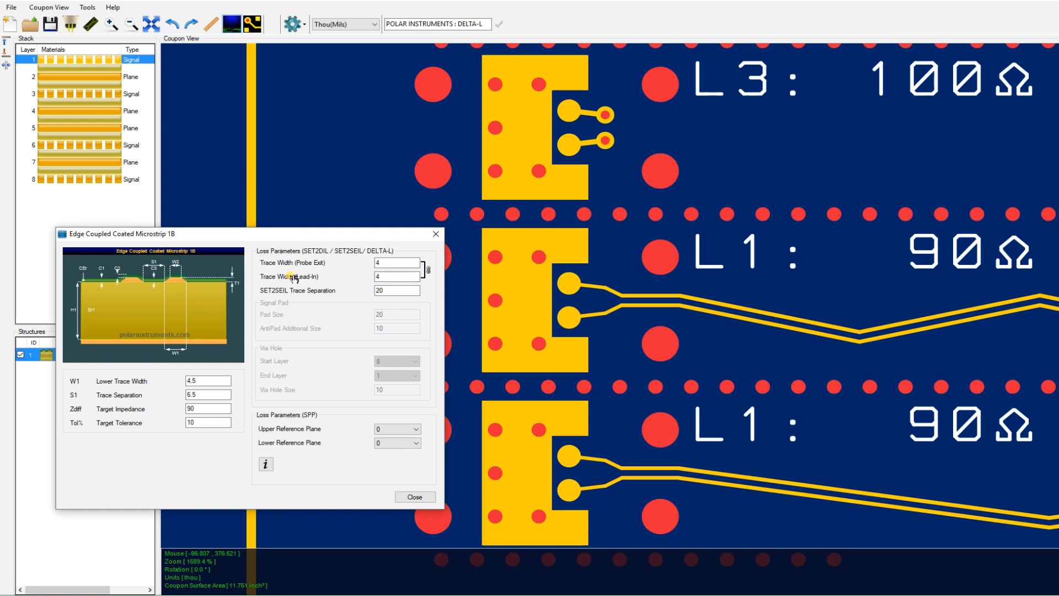
mouse_move(327, 301)
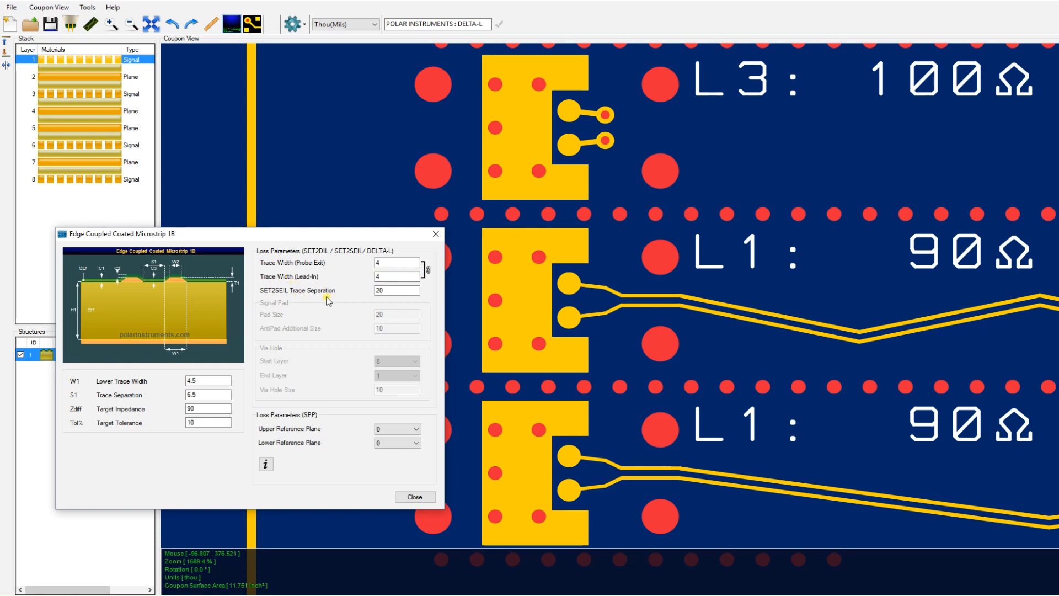
click(414, 496)
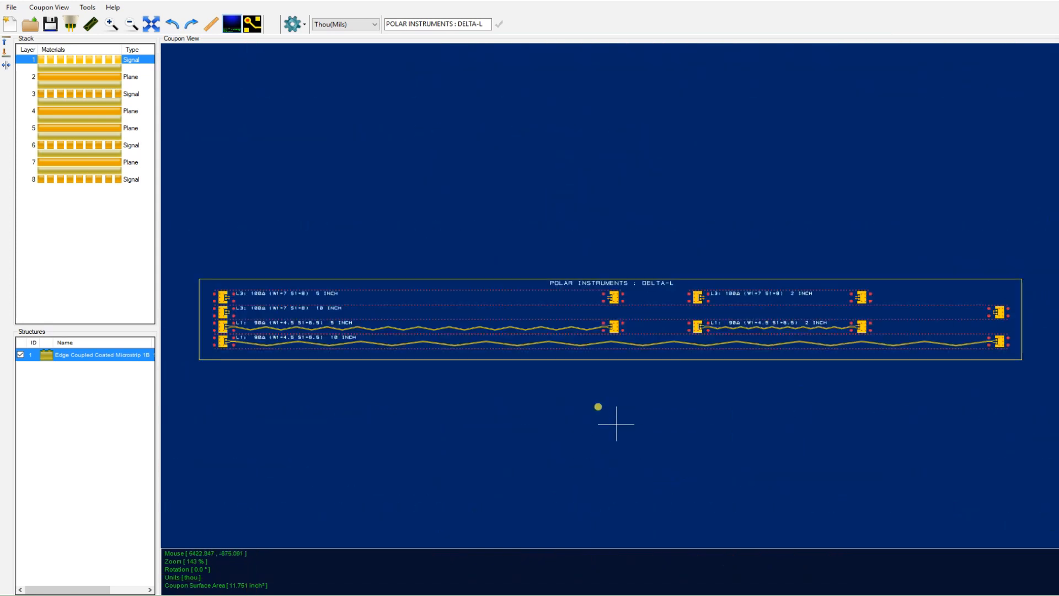
mouse_move(608, 517)
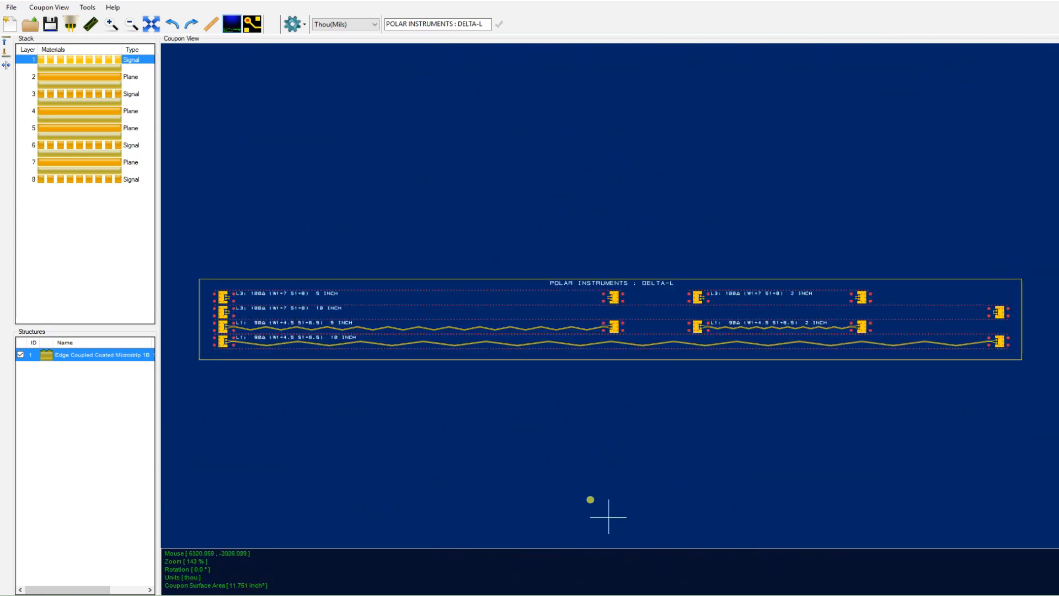